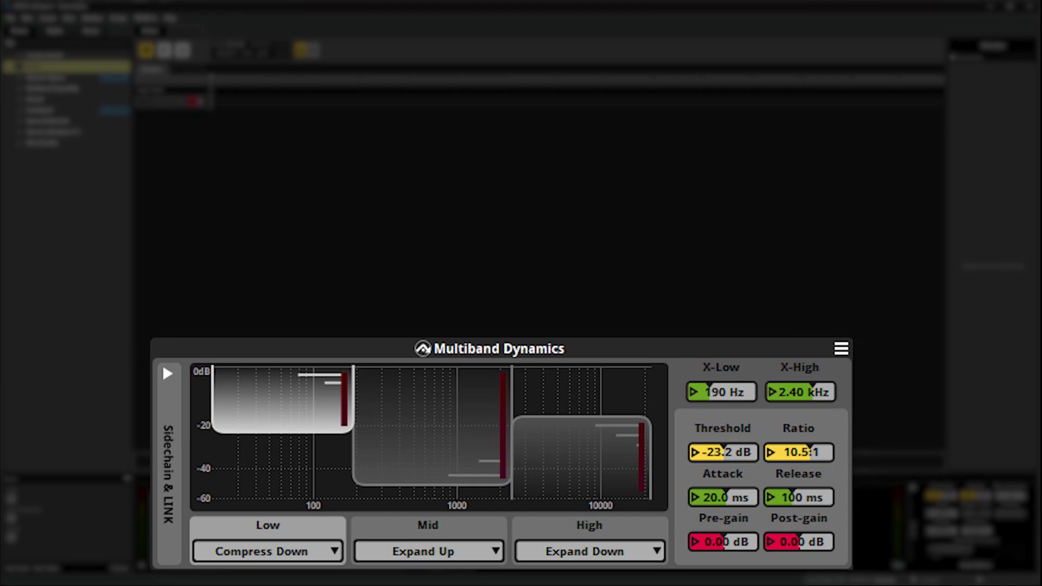
Select the Guitar track in Multiband_ExpandUp to show its high-band expand-up Multiband Dynamics effect.
click(267, 551)
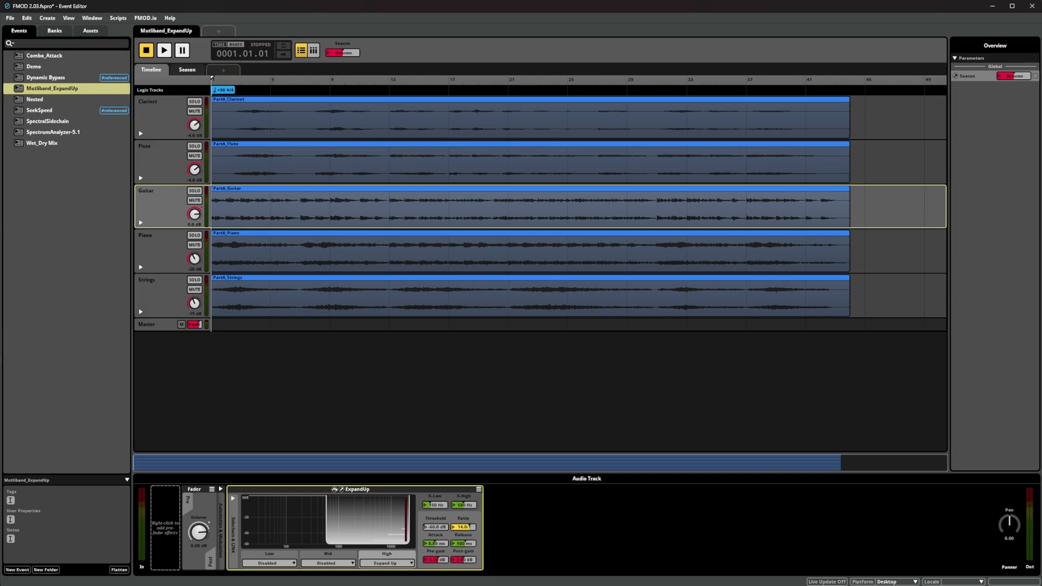
Close the Multiband_ExpandUp event tab, leaving the Event Editor empty.
click(163, 50)
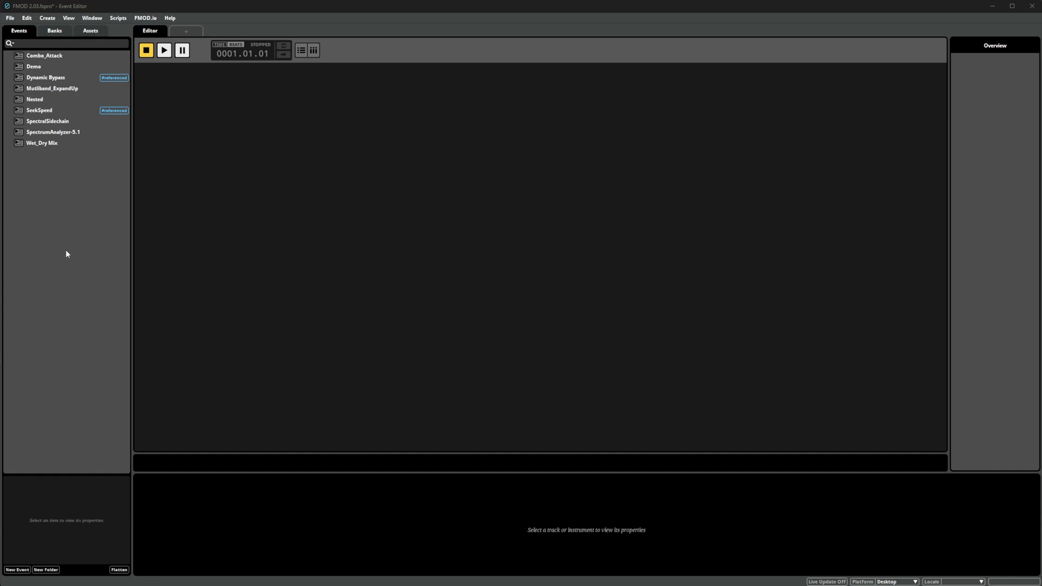
Open the Dynamic Bypass event and play the SpectralSidechain event.
double_click(45, 78)
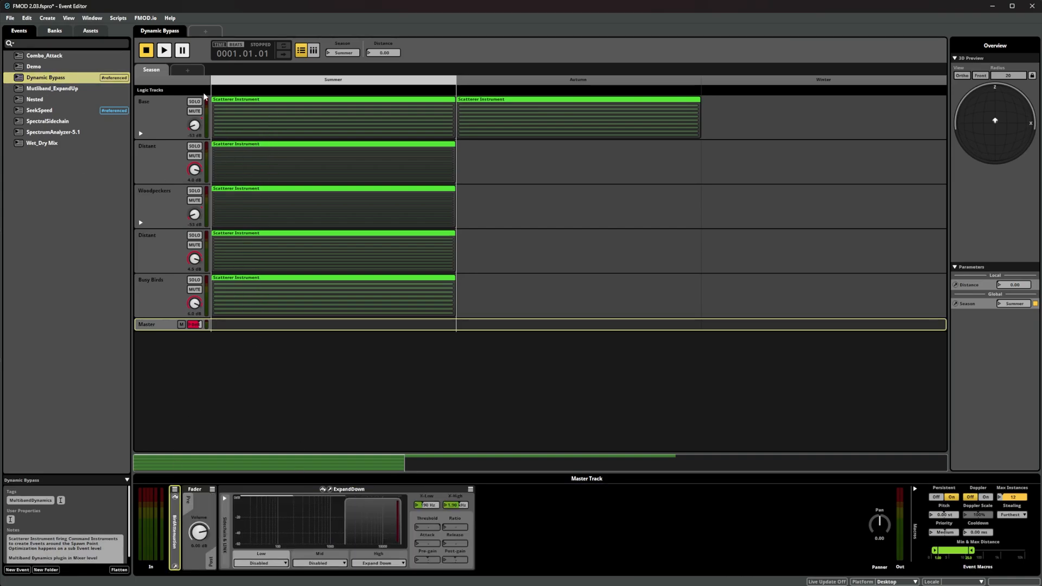
click(163, 50)
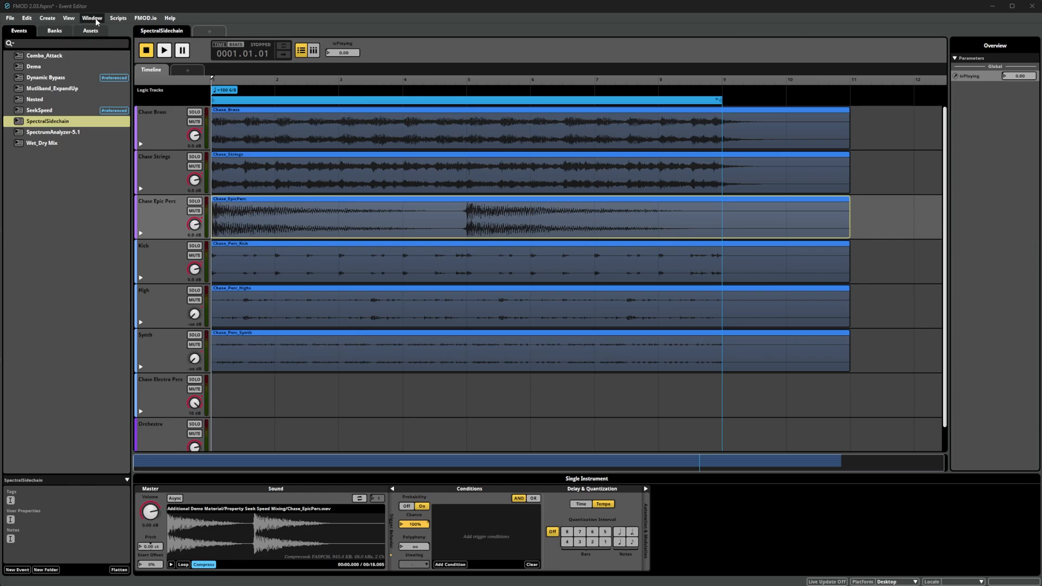
click(164, 50)
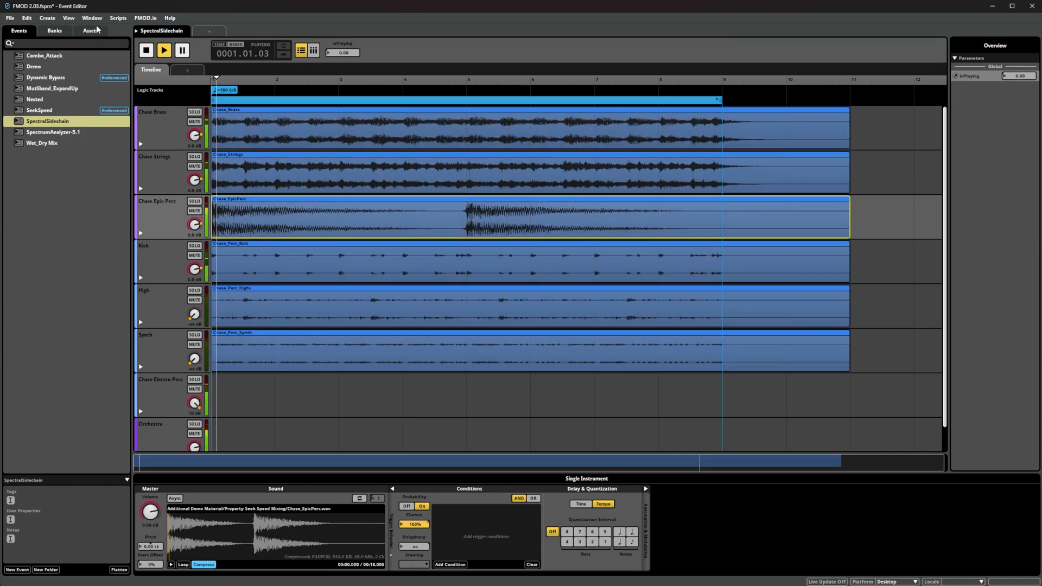
Show the Mixer with the Music bus's compress-down Multiband Dynamics effect selected.
click(91, 18)
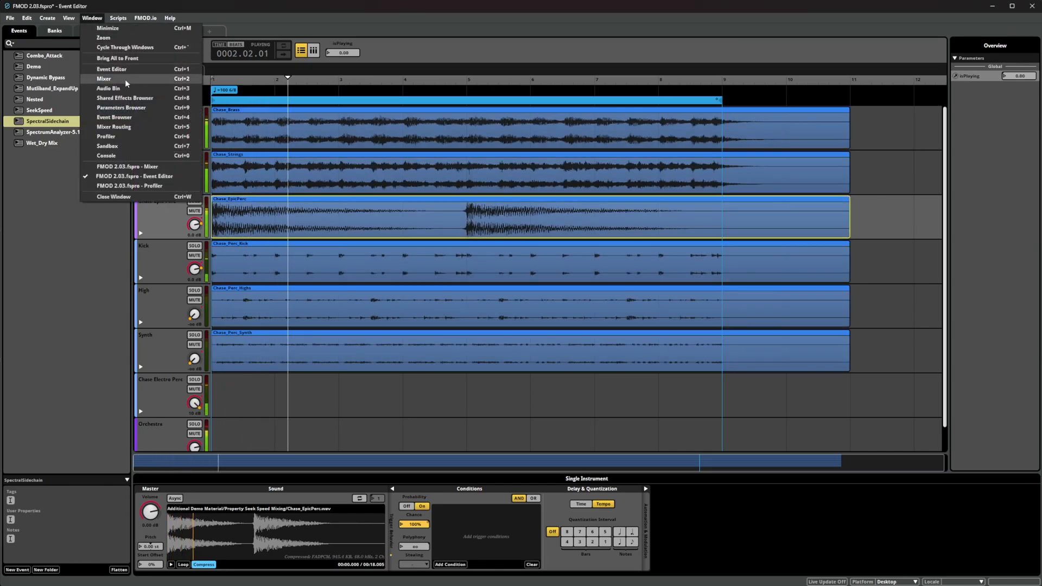
click(103, 78)
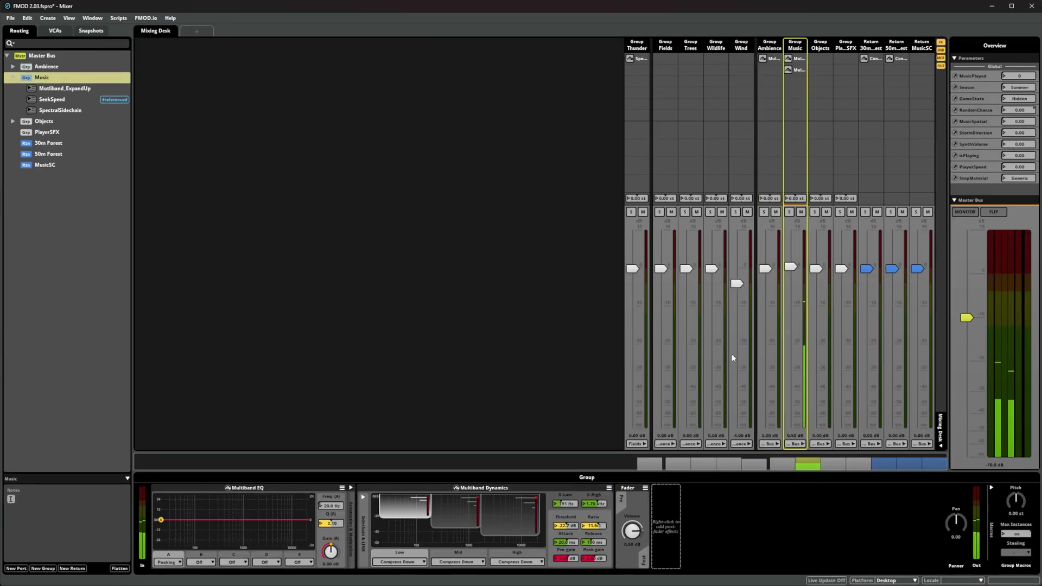
click(481, 487)
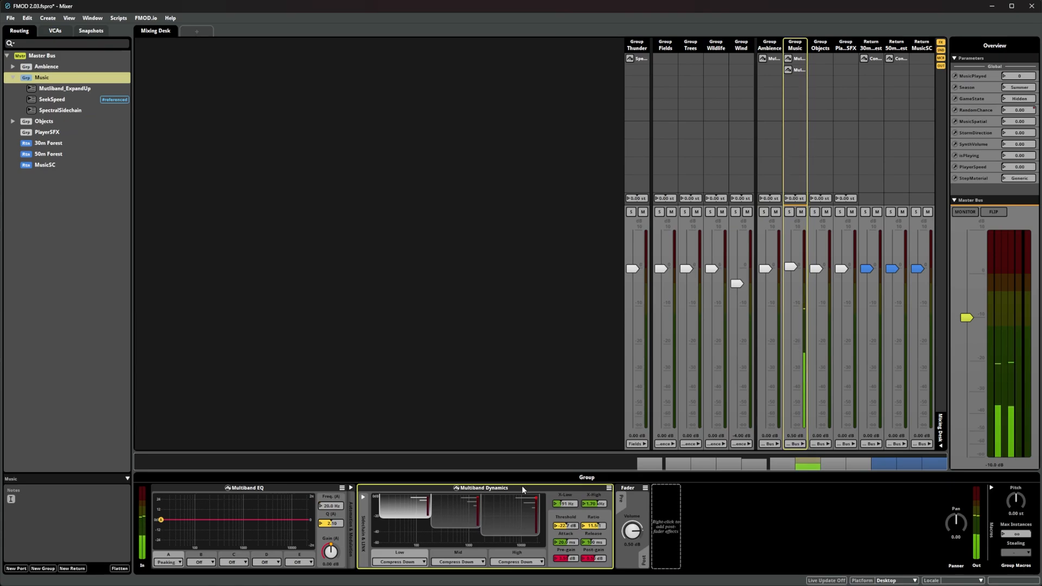